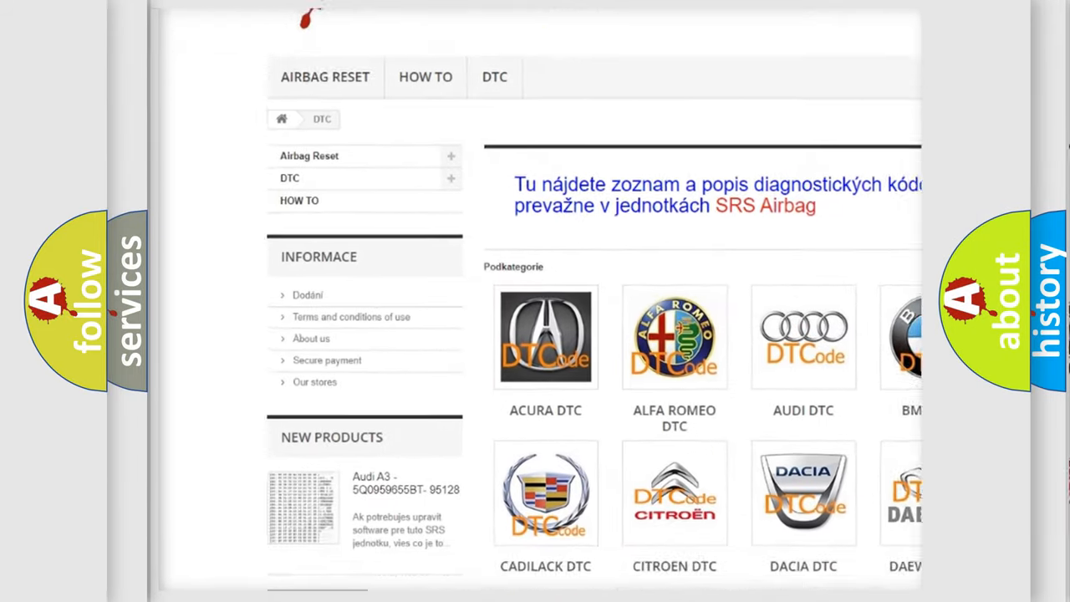
Scroll down the DTC page past the brand logos to the list of code entries.
{"action": "scroll", "scroll_direction": "down", "scroll_amount": 3}
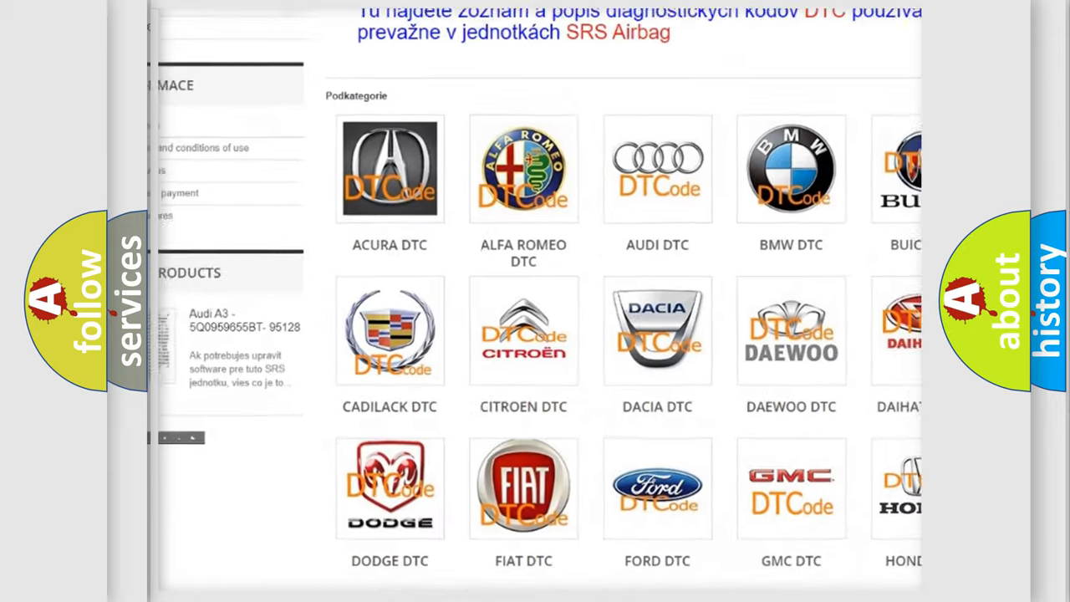
{"action": "scroll", "scroll_direction": "down", "scroll_amount": 3}
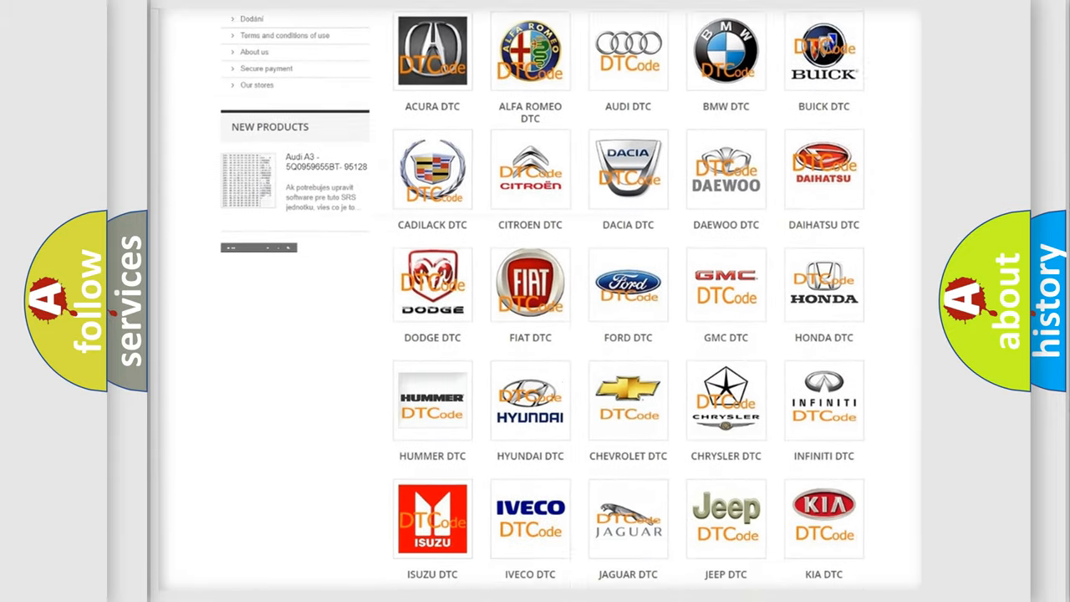
{"action": "scroll", "scroll_direction": "down", "scroll_amount": 3}
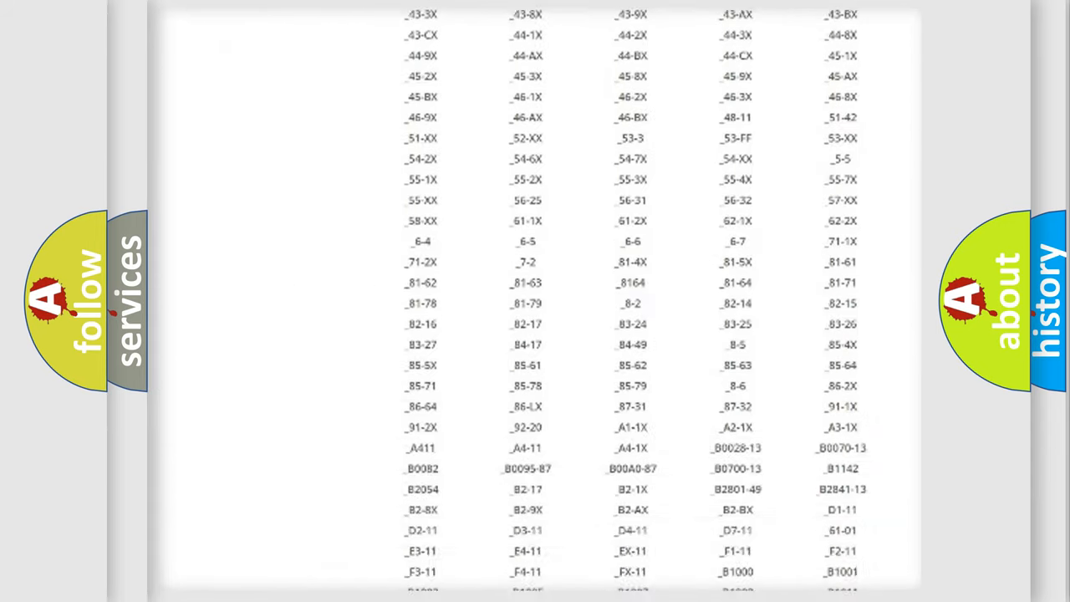
{"action": "scroll", "scroll_direction": "down", "scroll_amount": 3}
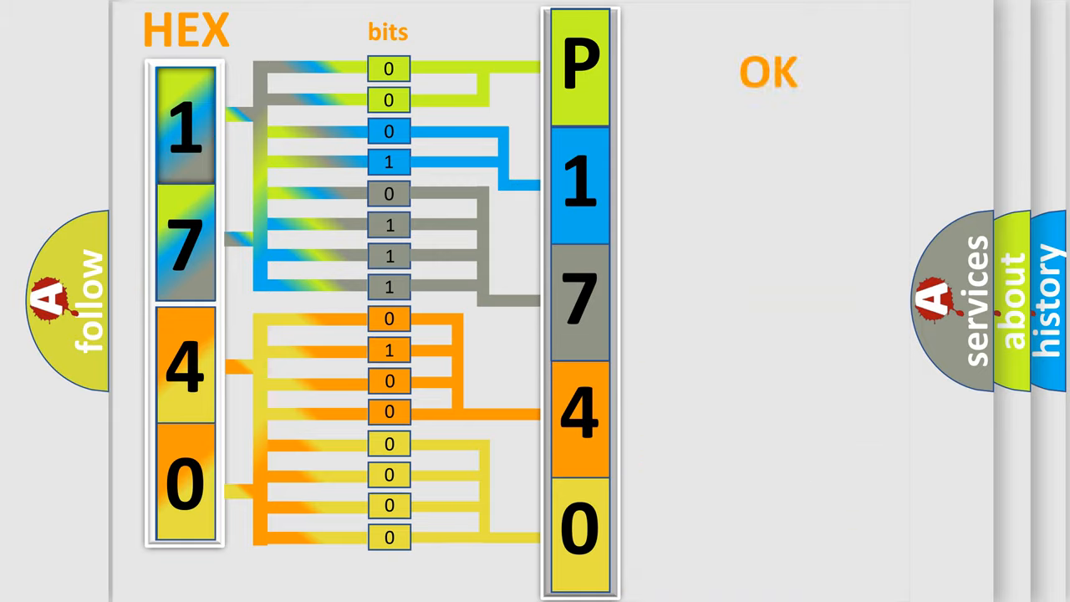
Advance to the closing slide showing P1740 beside the DTC code logo.
{"action": "left_click", "coordinate": [769, 74]}
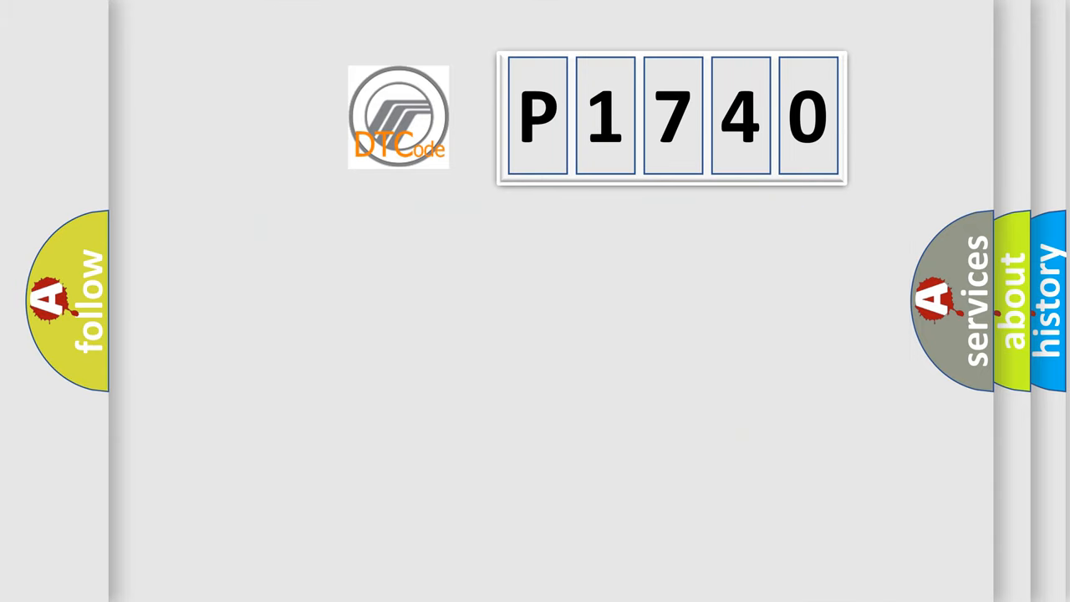